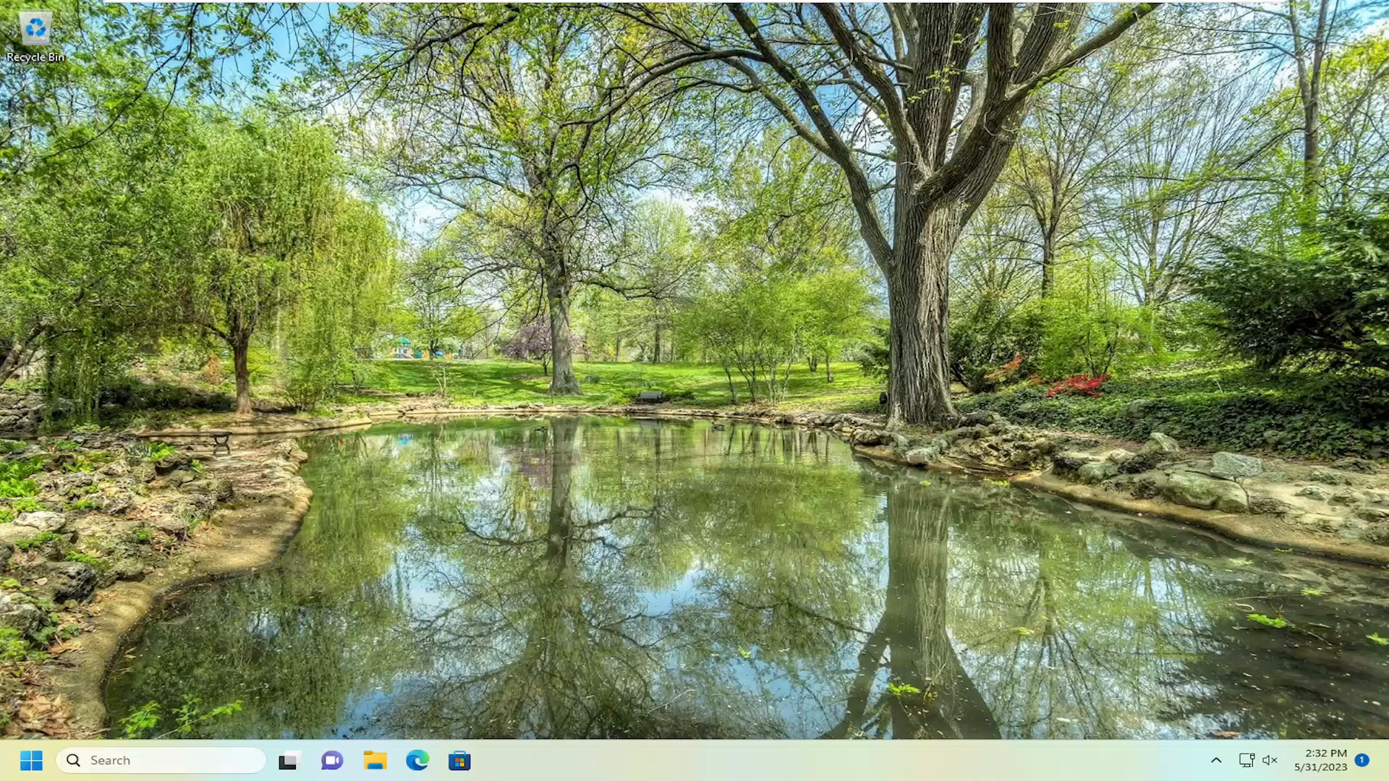
mouse_move(254, 695)
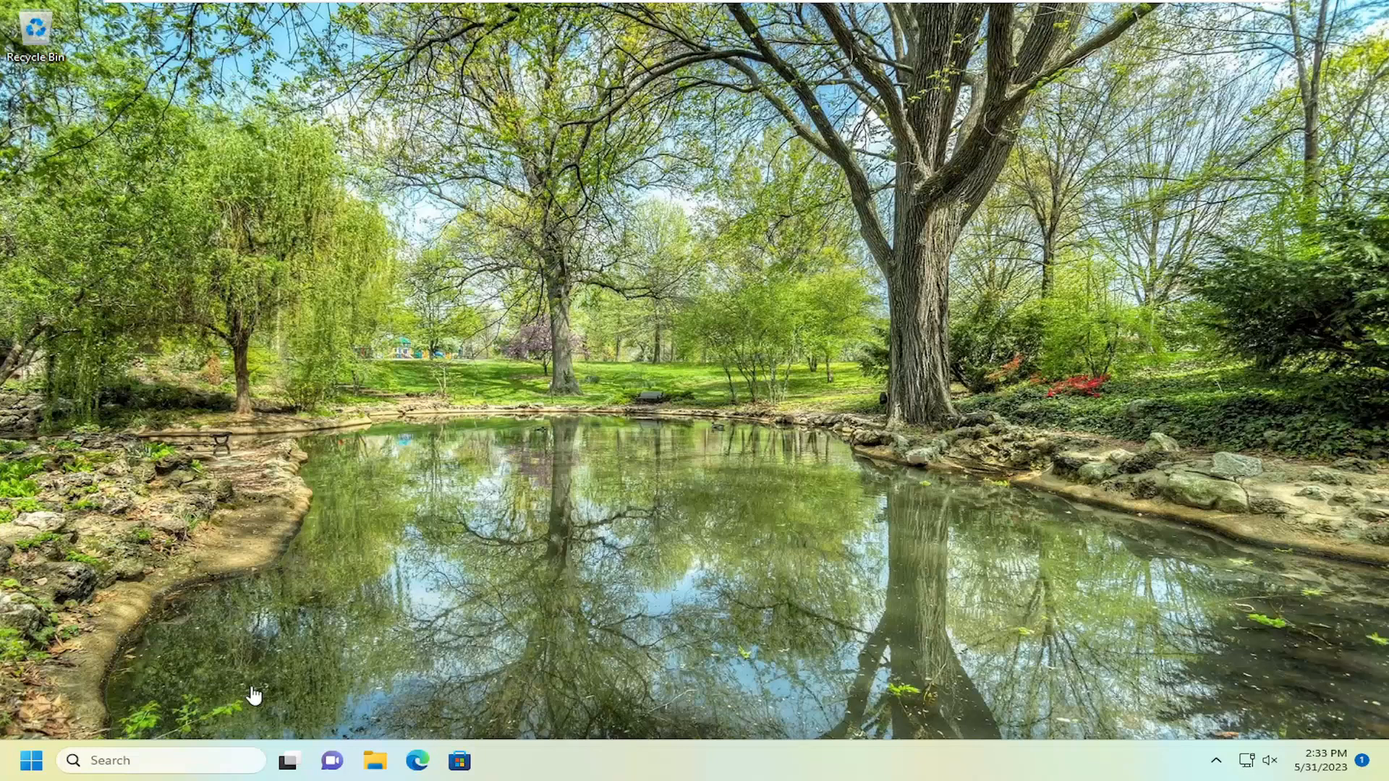
Search 'device Manager' and launch Device Manager from the results.
text(device Manager)
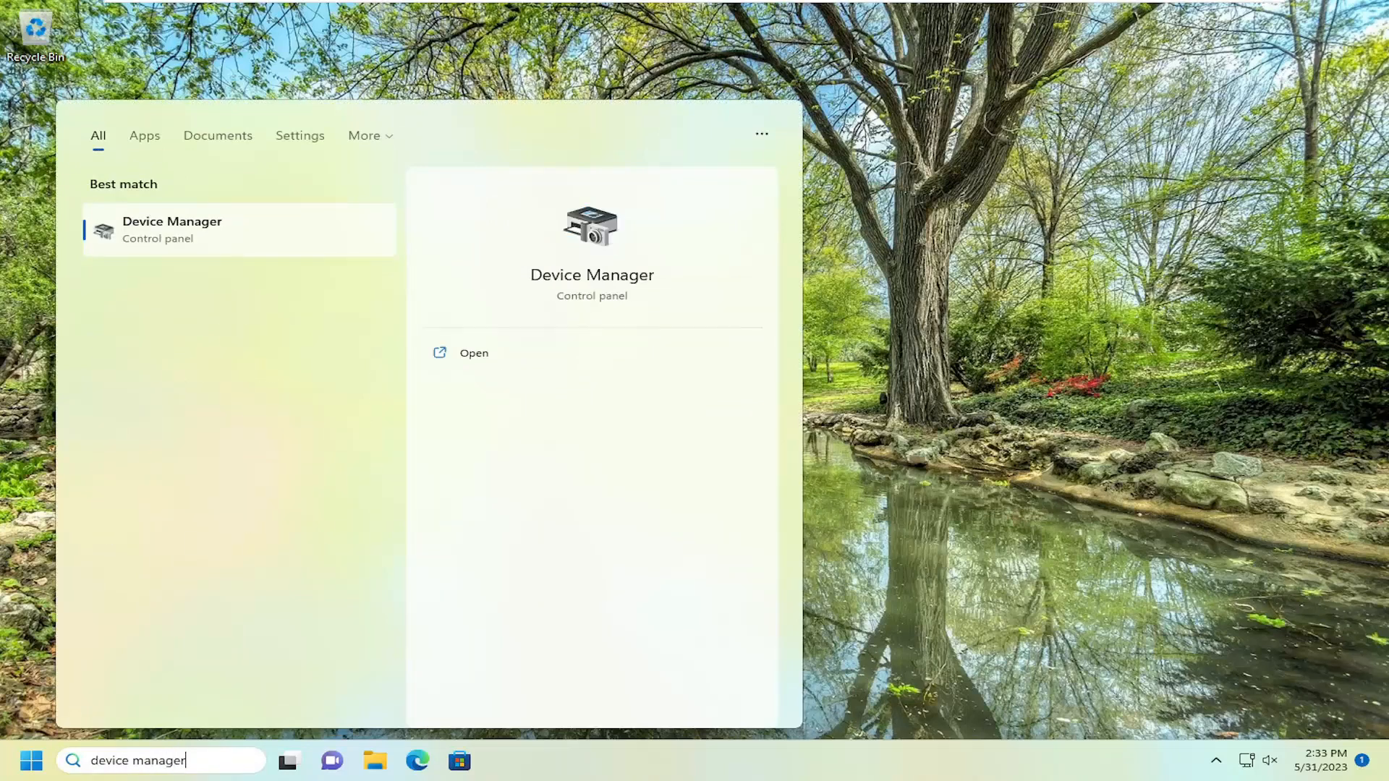
click(473, 352)
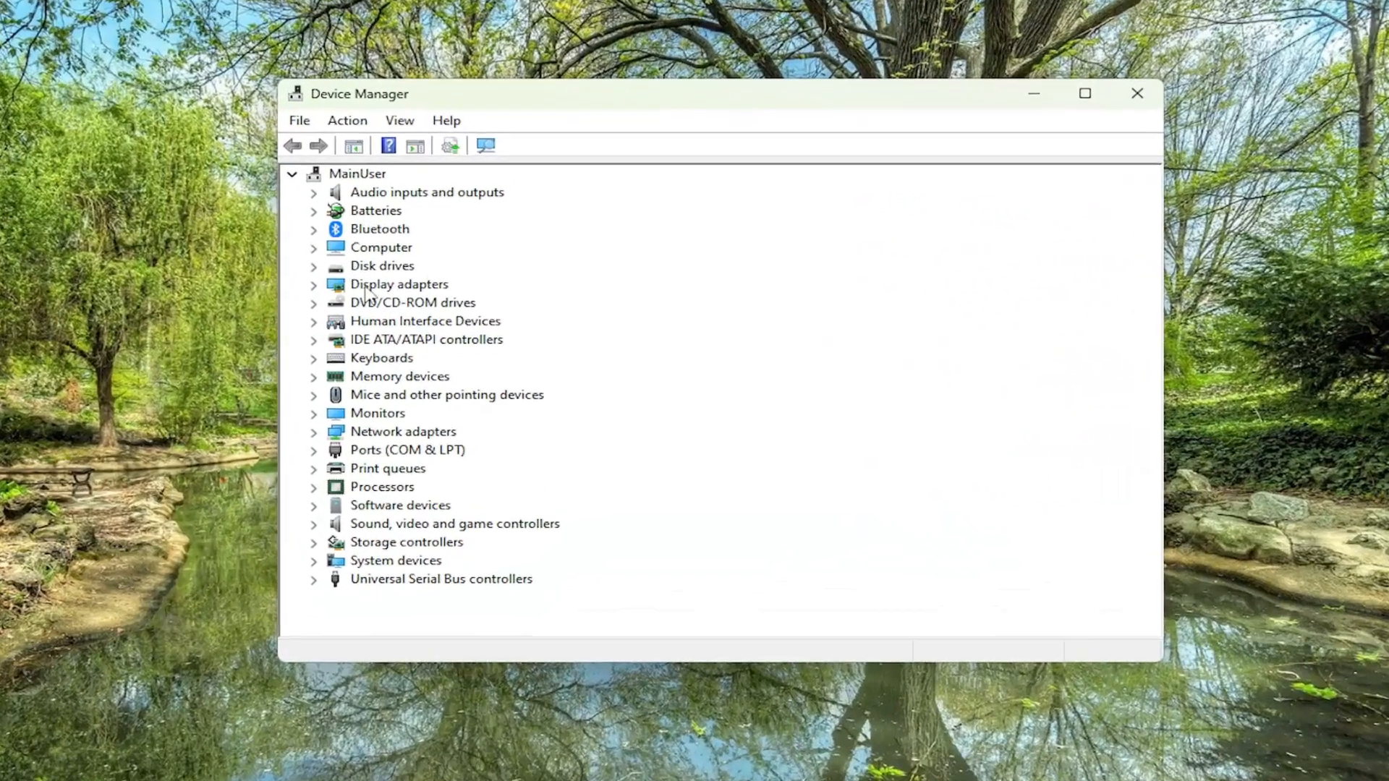
Start a driver update for VMware SVGA 3D, browsing this computer for compatible drivers.
right_click(394, 306)
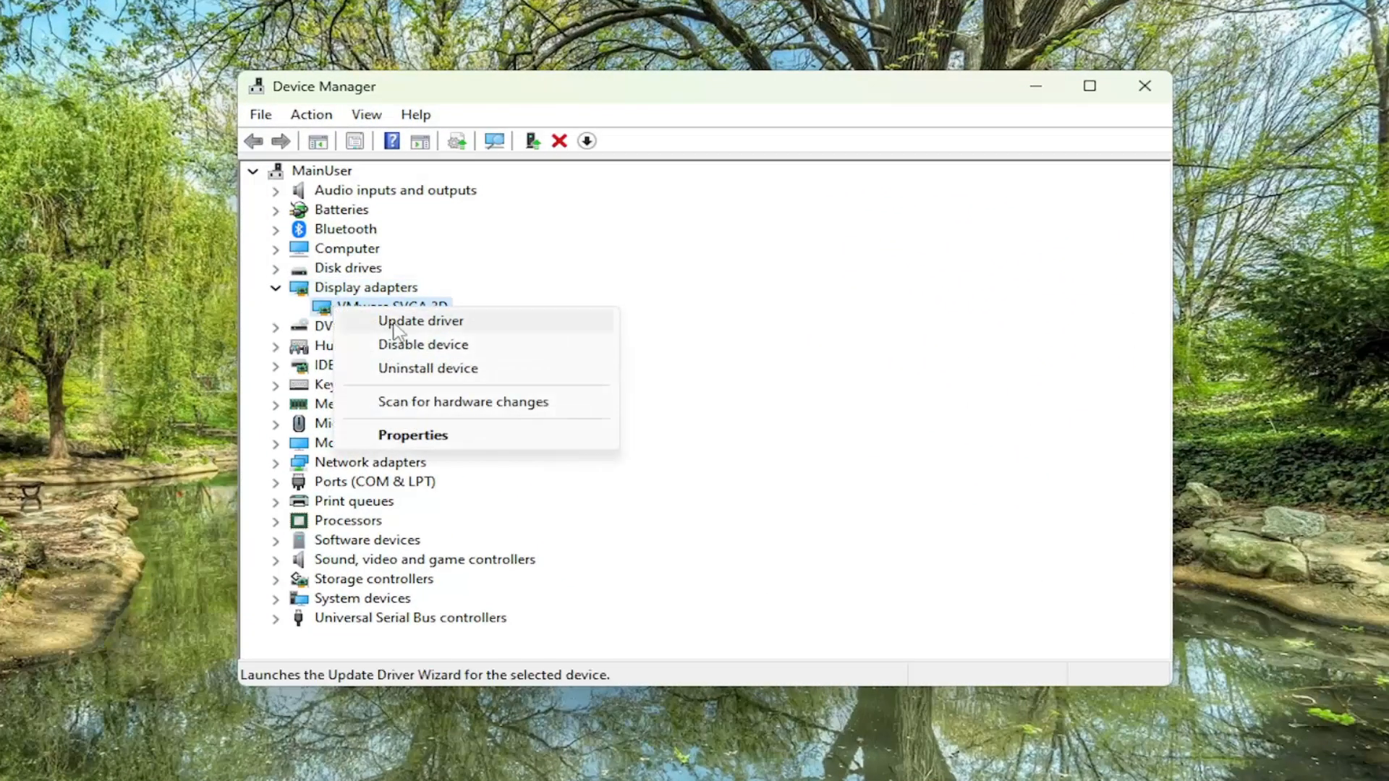
click(422, 320)
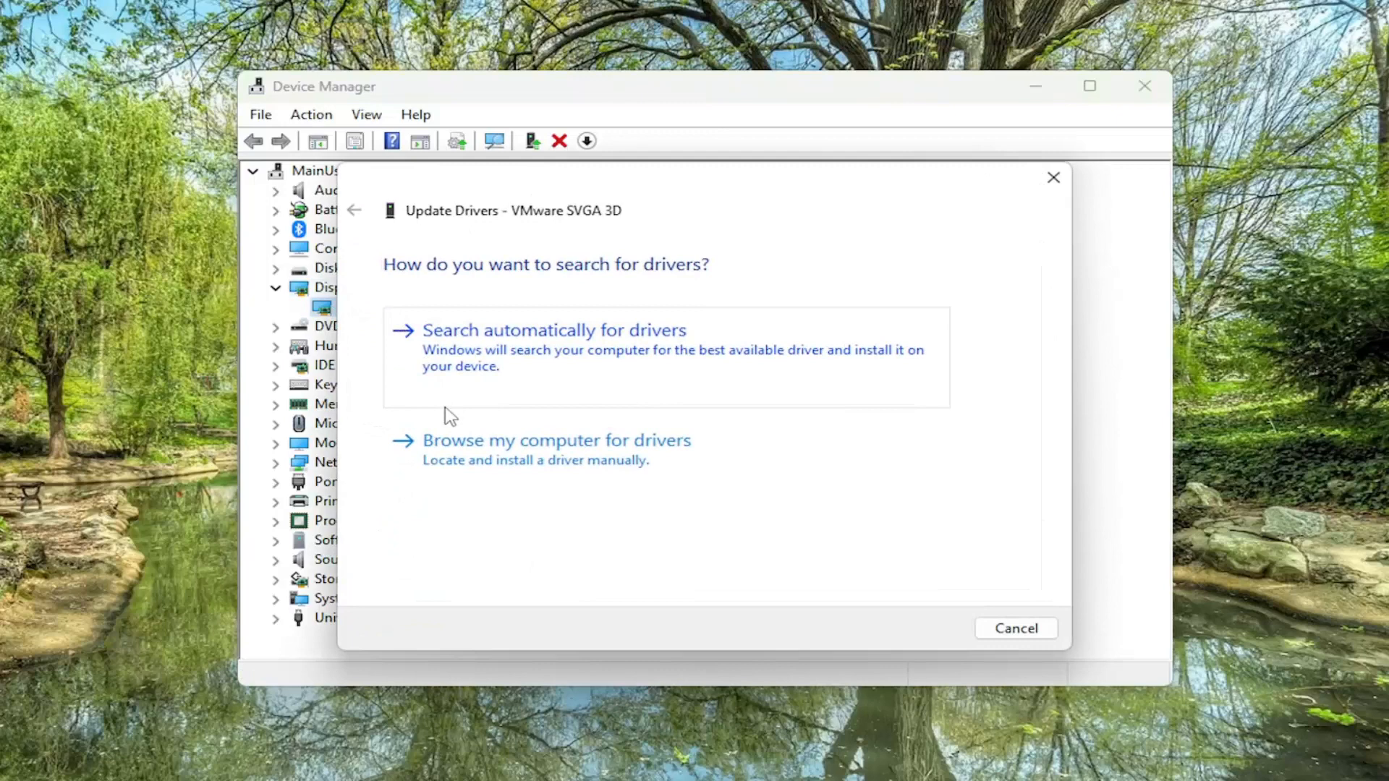
click(556, 441)
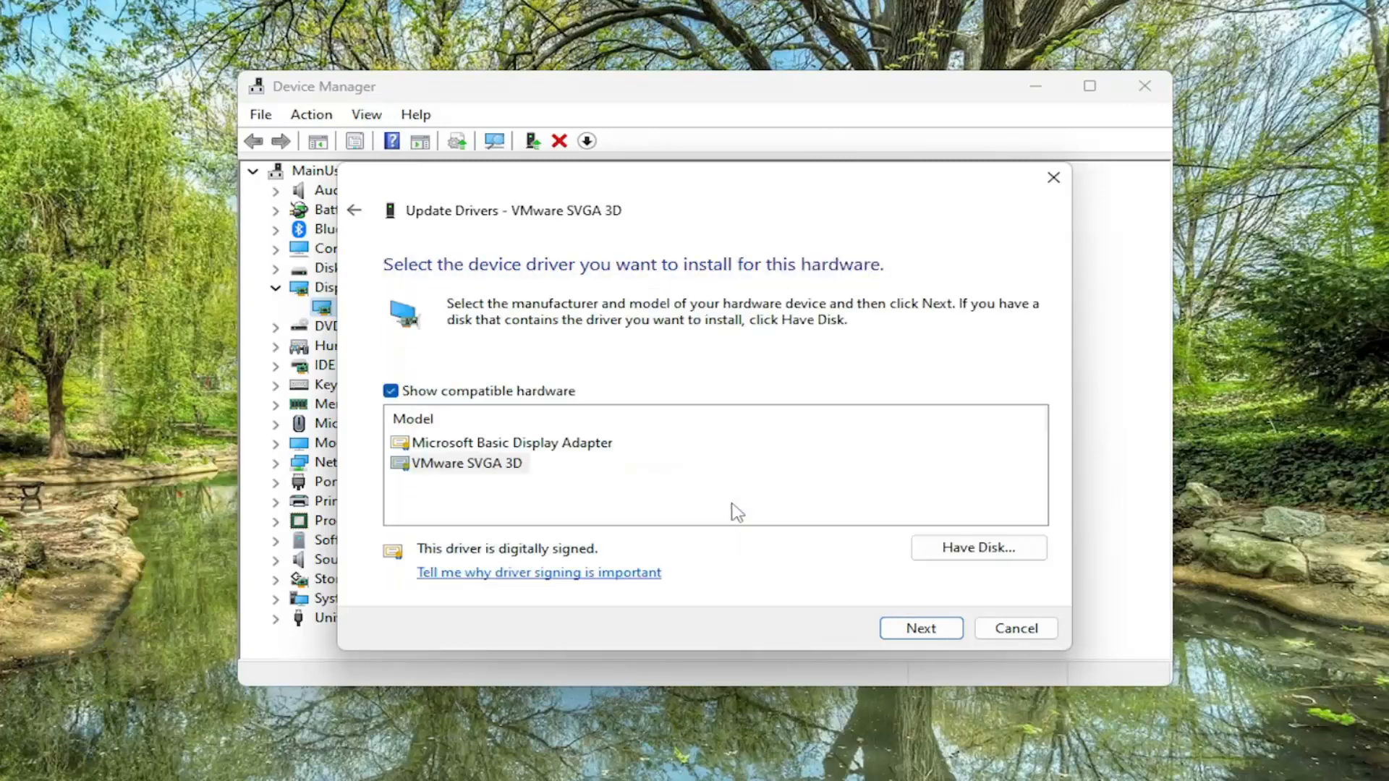
Install the VMware SVGA 3D model from the compatible list and close the success notice.
click(466, 463)
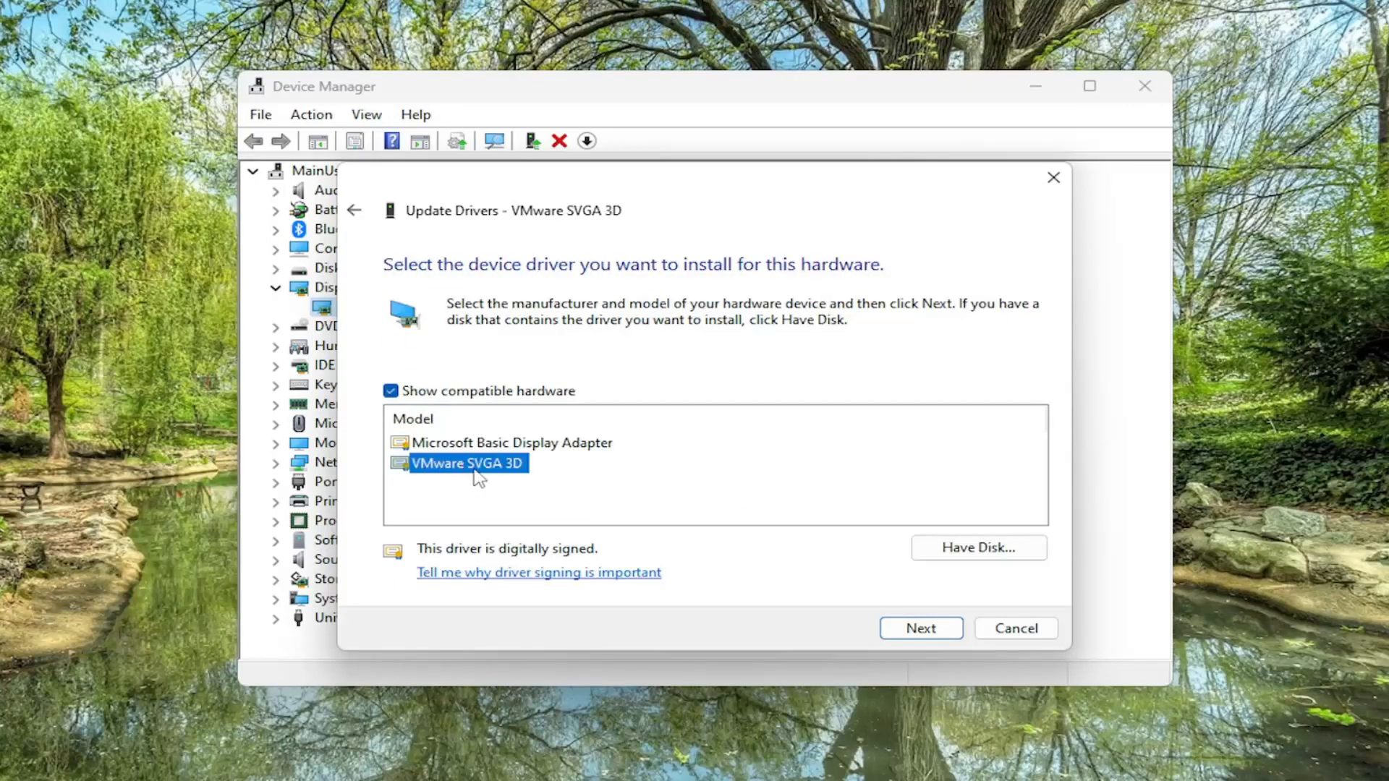
mouse_move(462, 470)
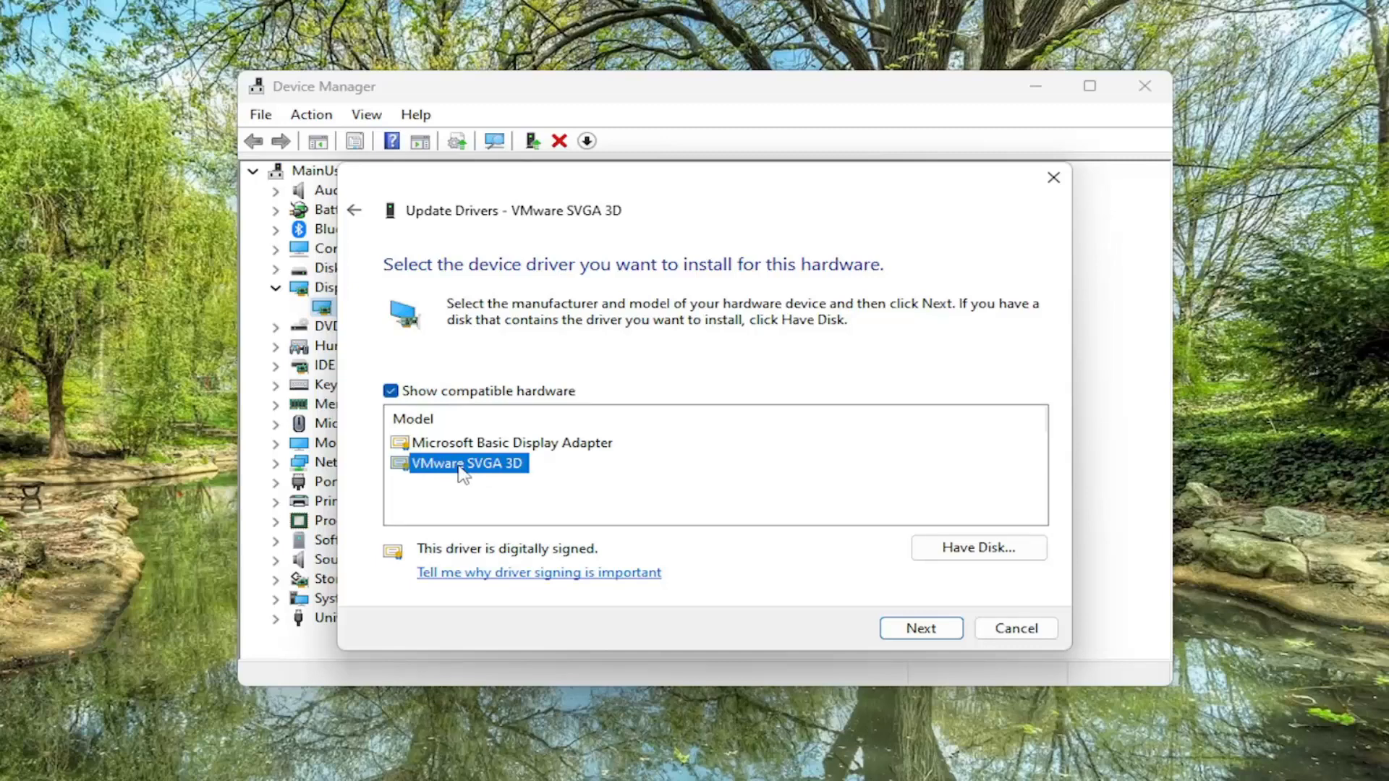
mouse_move(927, 632)
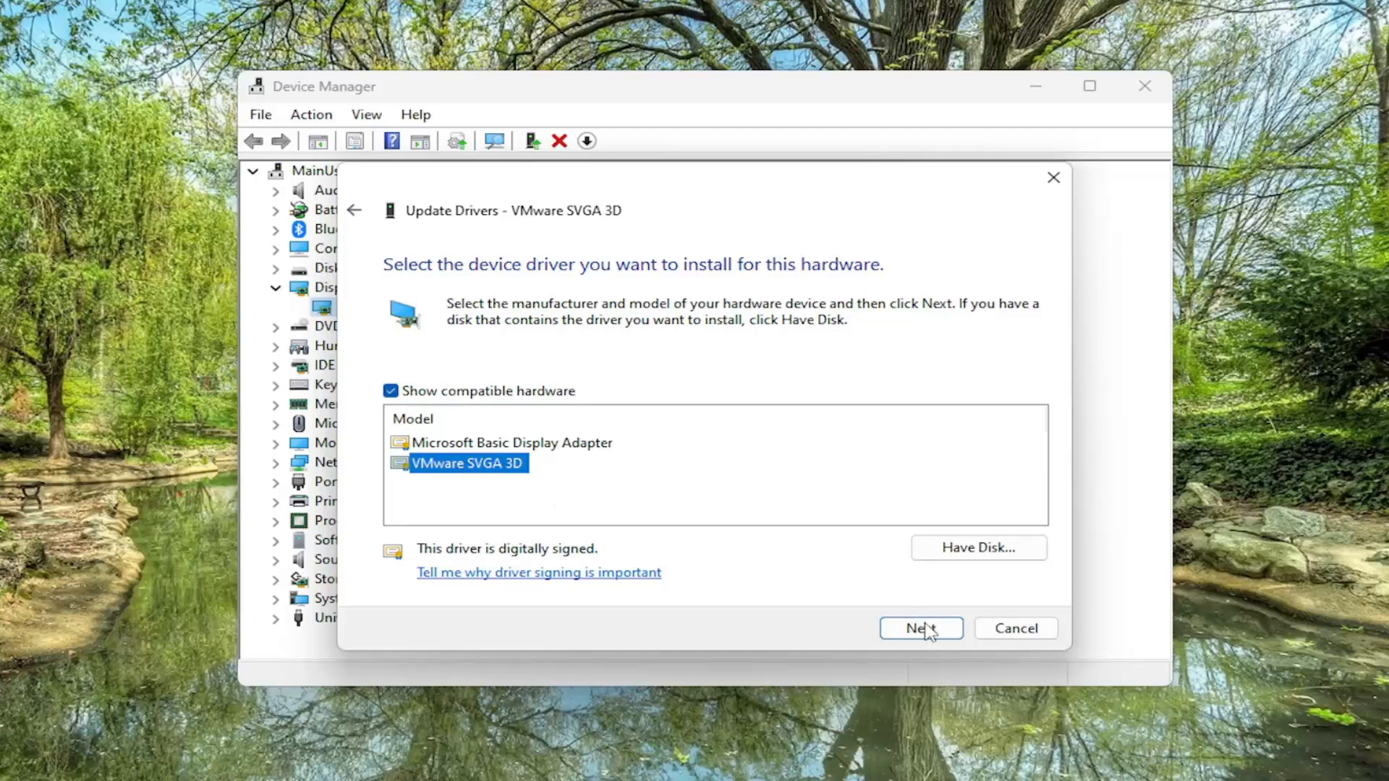
click(919, 628)
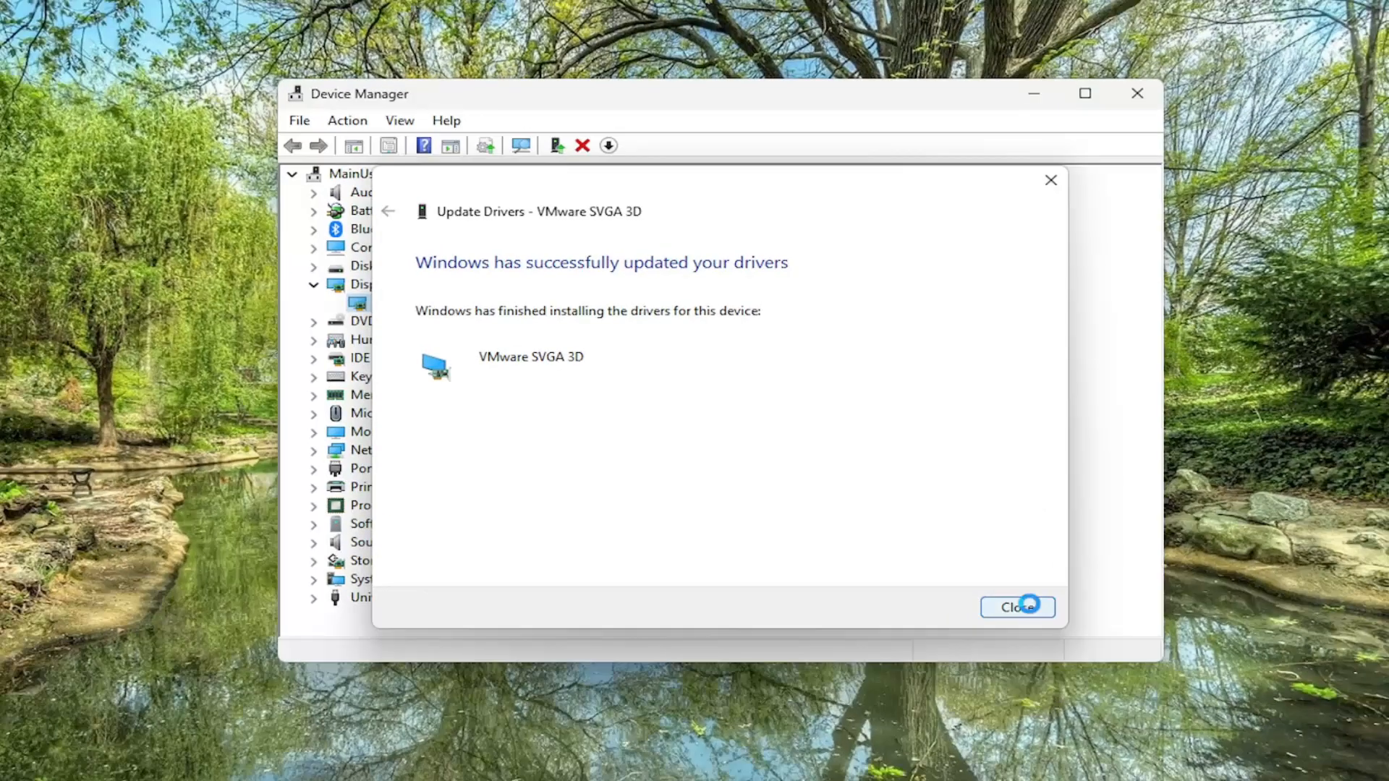
click(1017, 607)
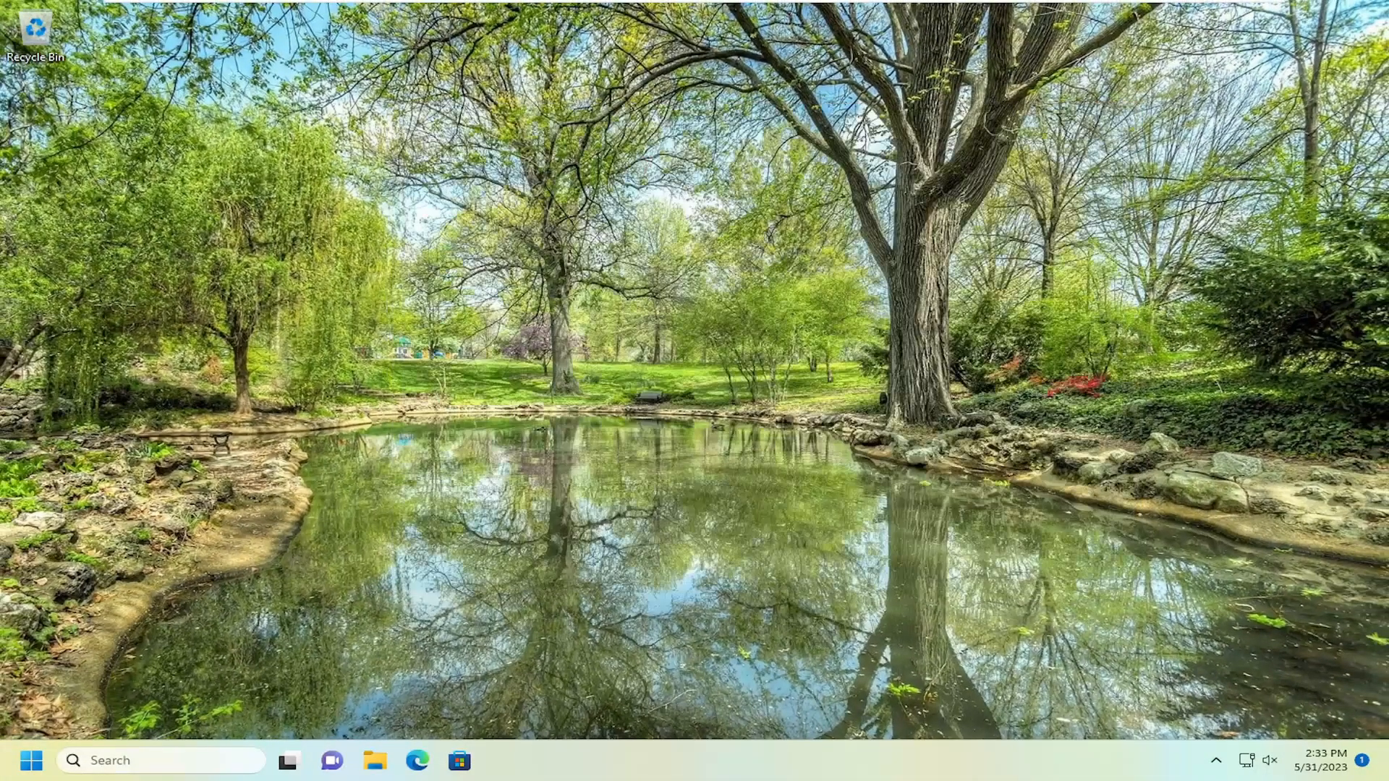